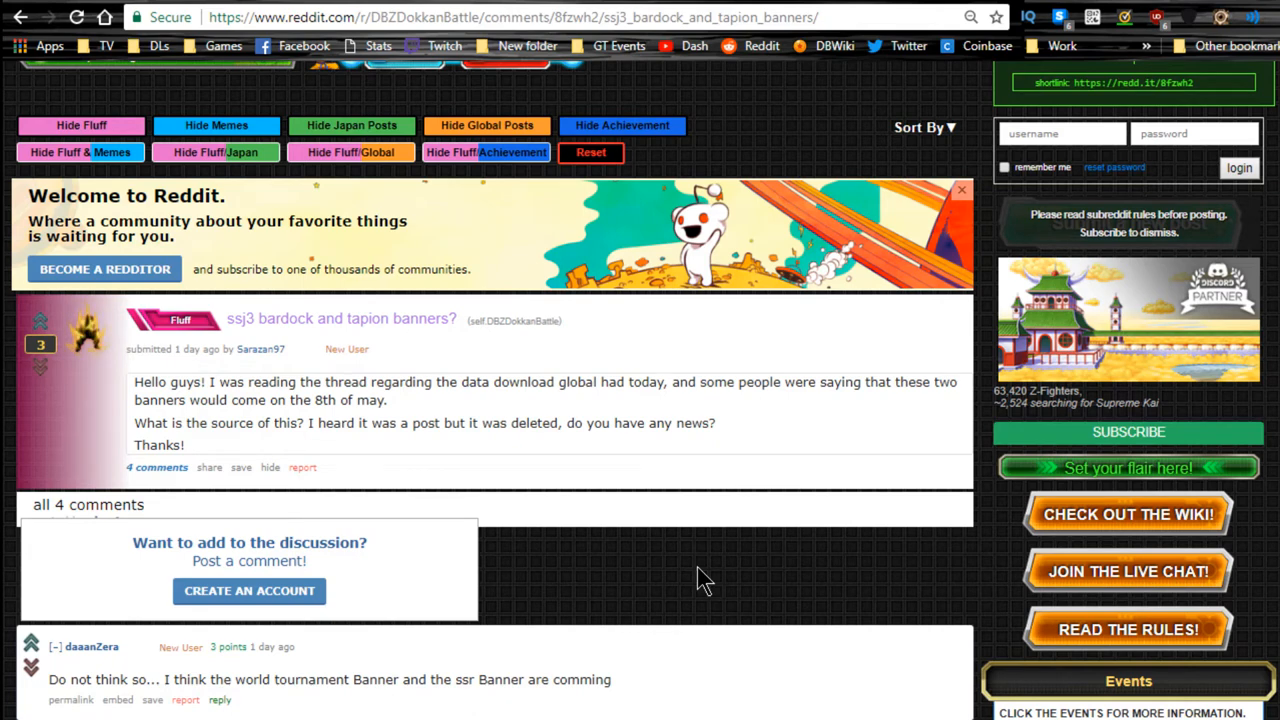
pyautogui.moveTo(584, 476)
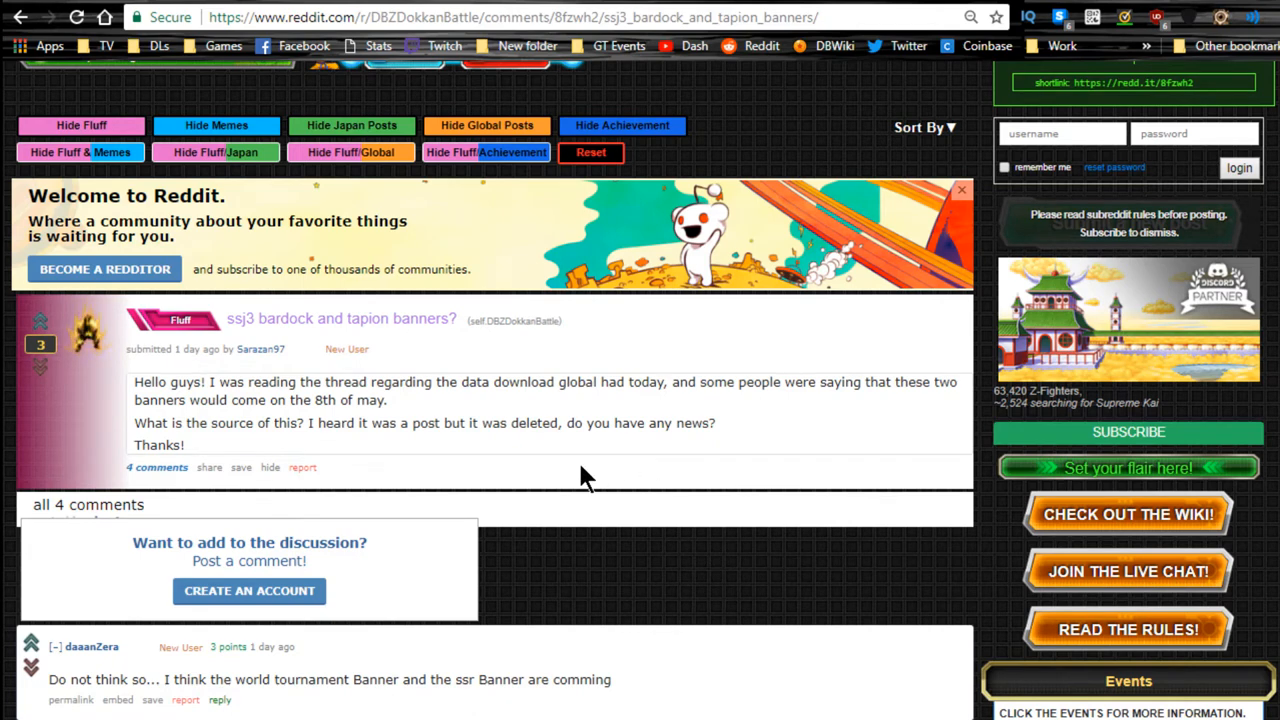
# Read the new missions list, highlighting the line about clearing 10 Dokkan Events for stones.
pyautogui.scroll(-3)
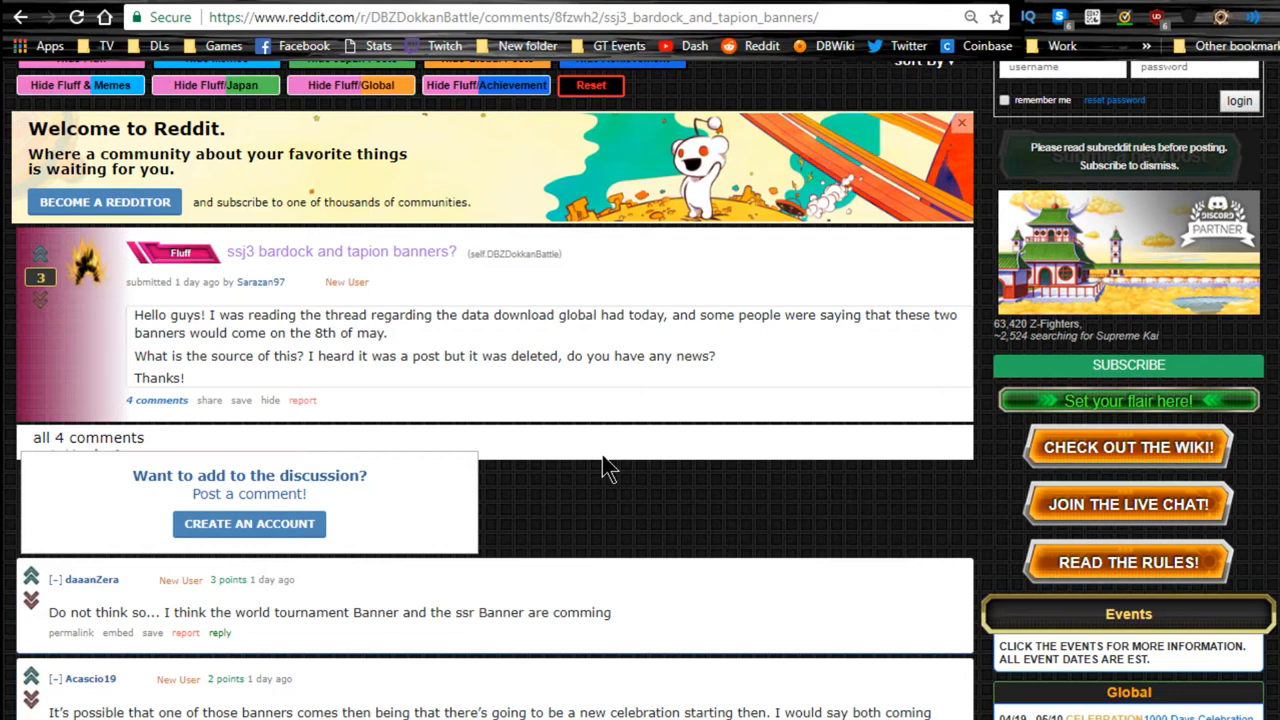
pyautogui.moveTo(560, 444)
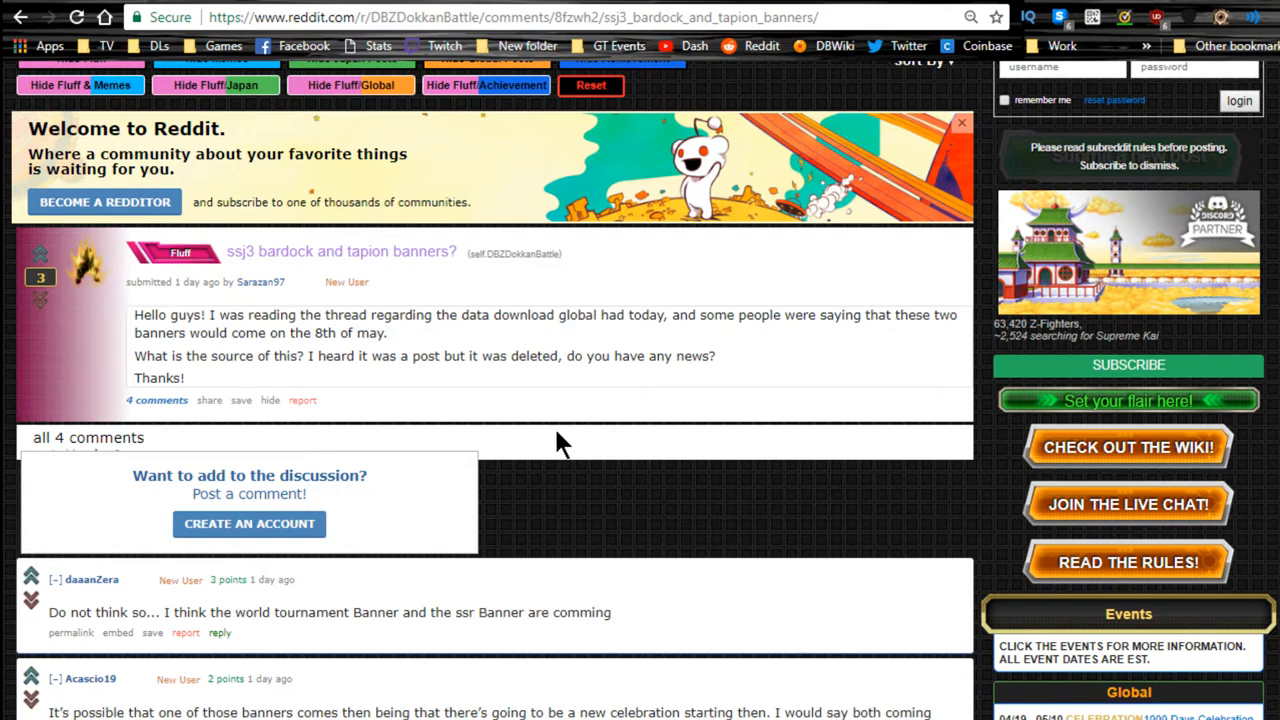
pyautogui.moveTo(550, 400)
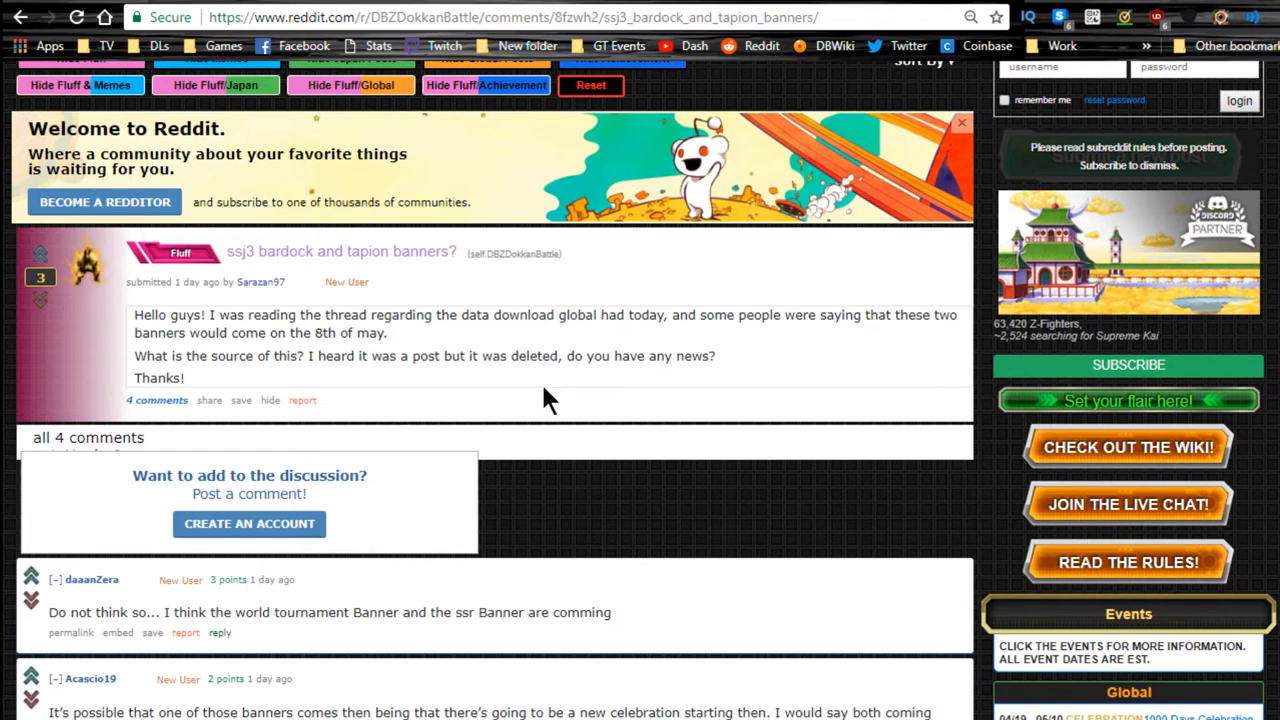
pyautogui.moveTo(556, 390)
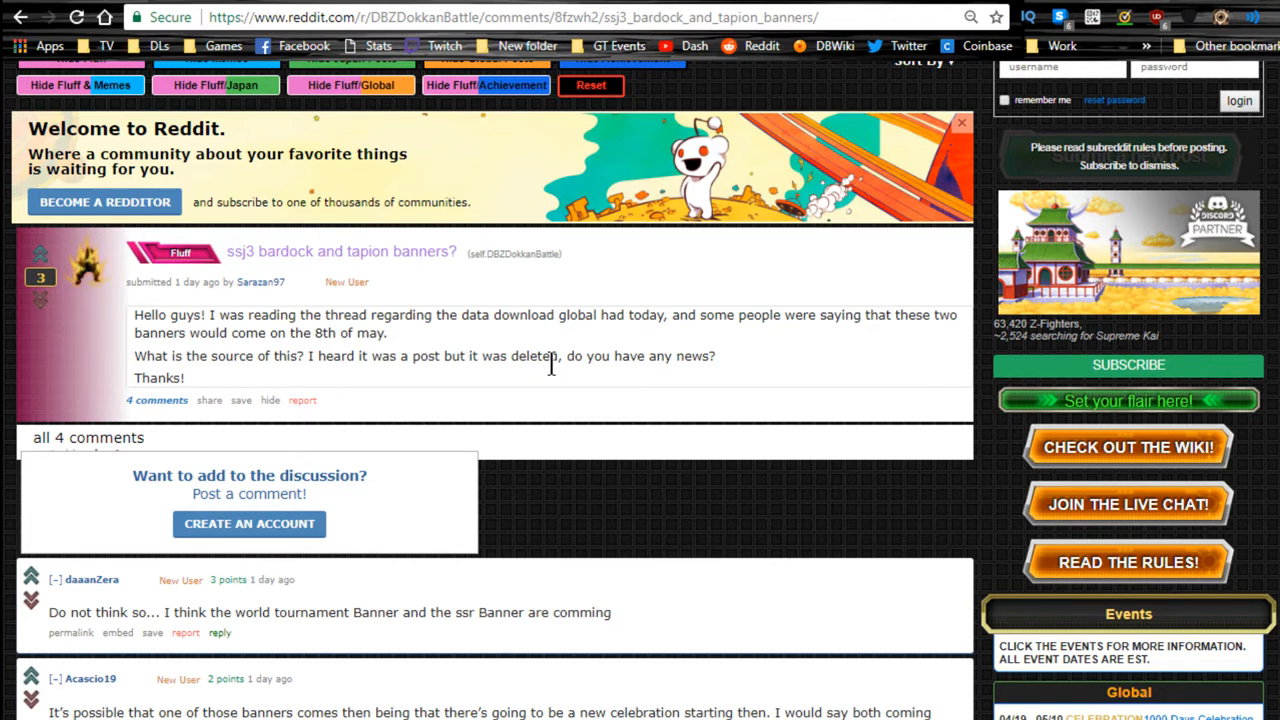
pyautogui.scroll(-3)
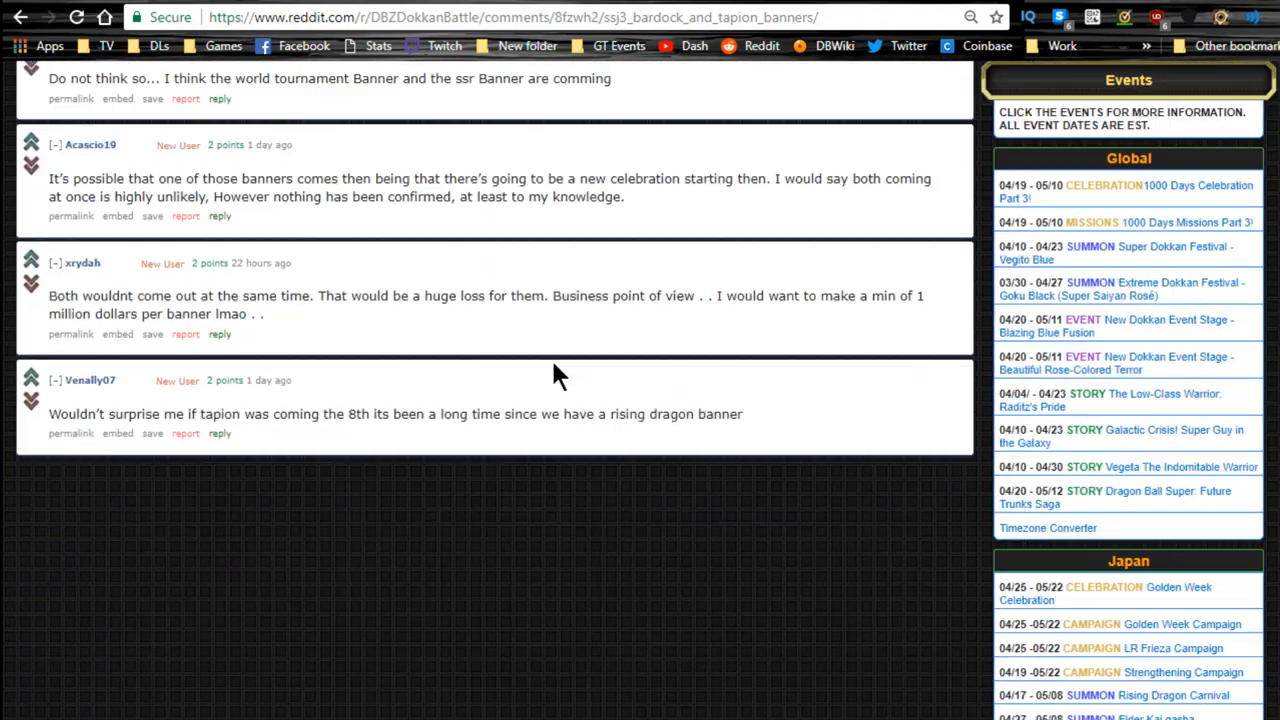
pyautogui.scroll(3)
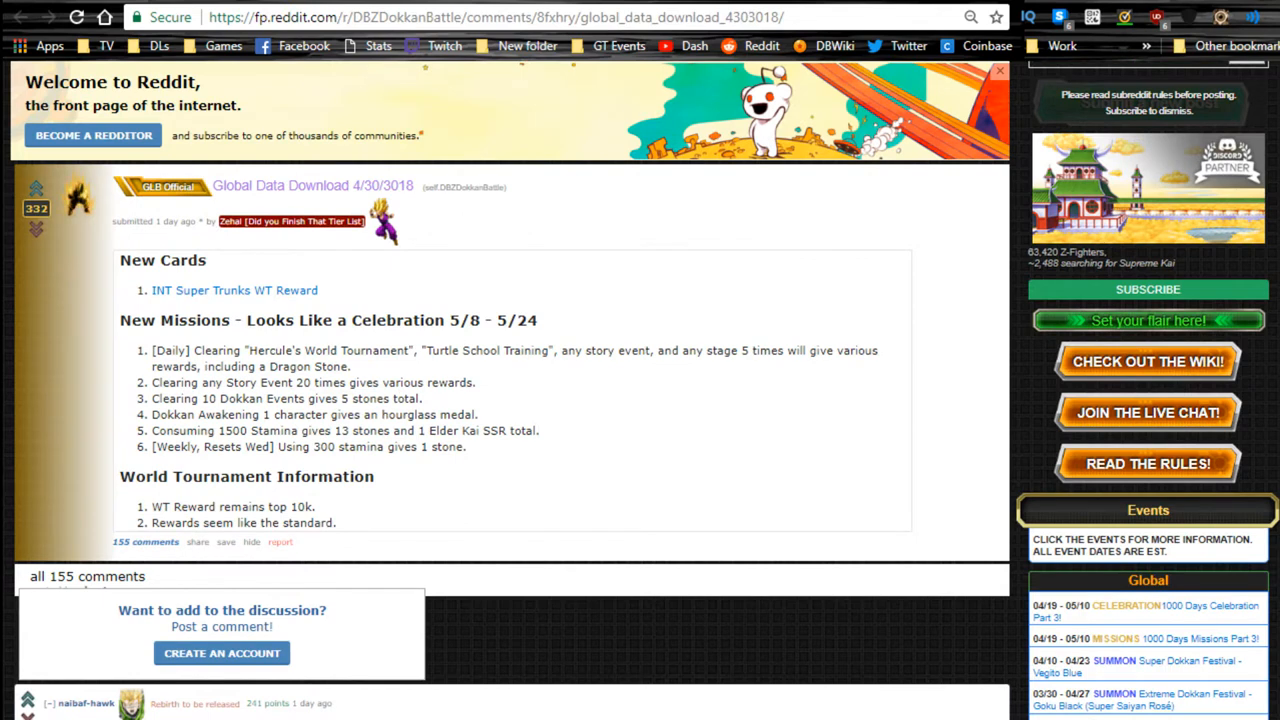
pyautogui.moveTo(304, 168)
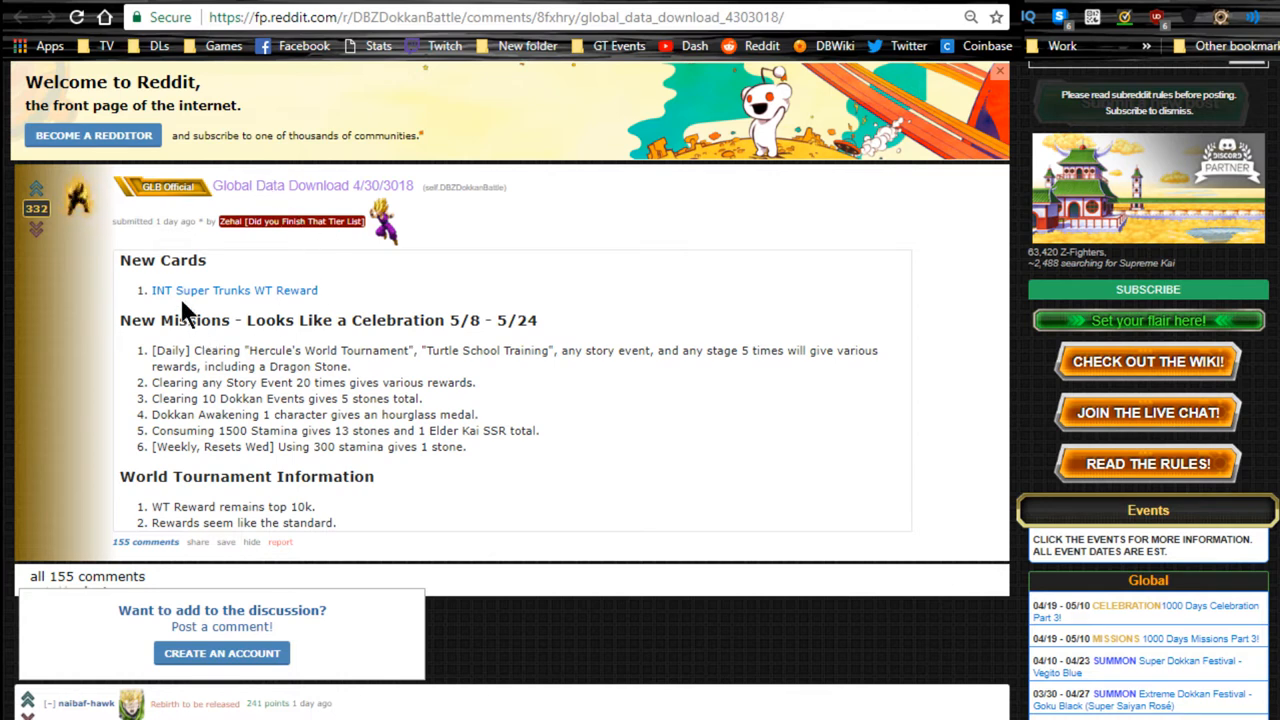
pyautogui.moveTo(320, 298)
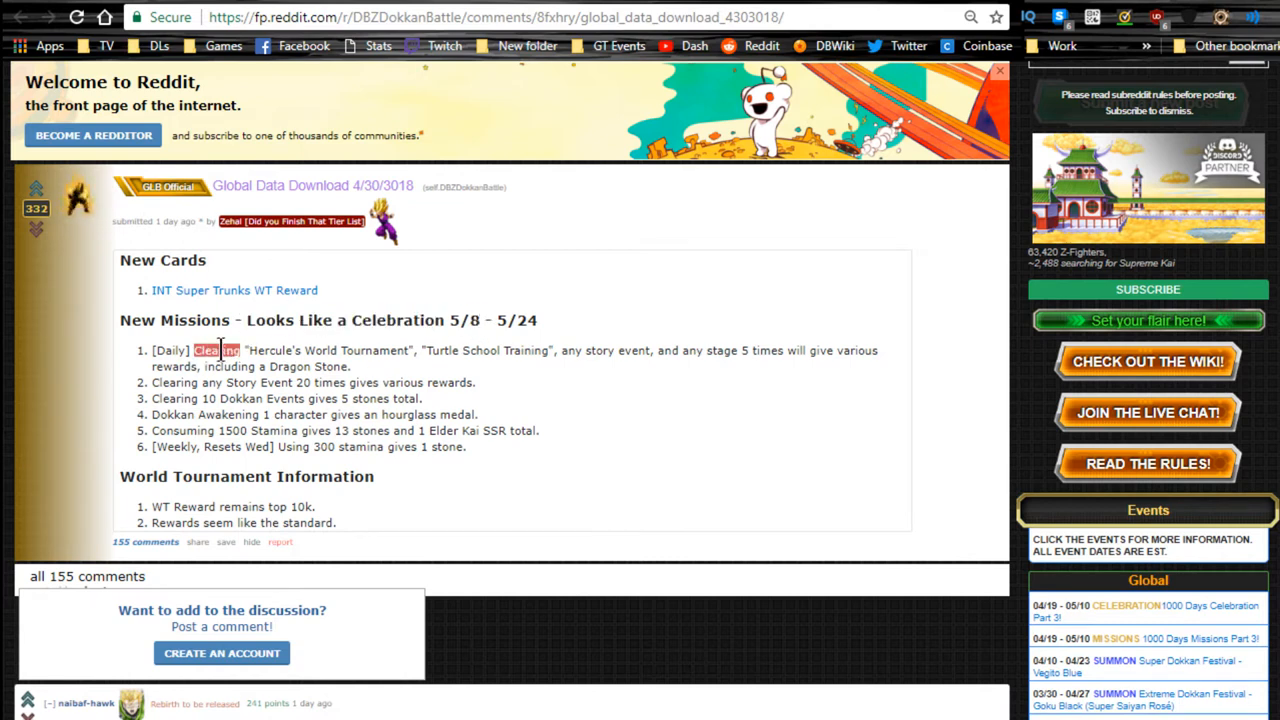
pyautogui.moveTo(196, 350); pyautogui.dragTo(700, 350)
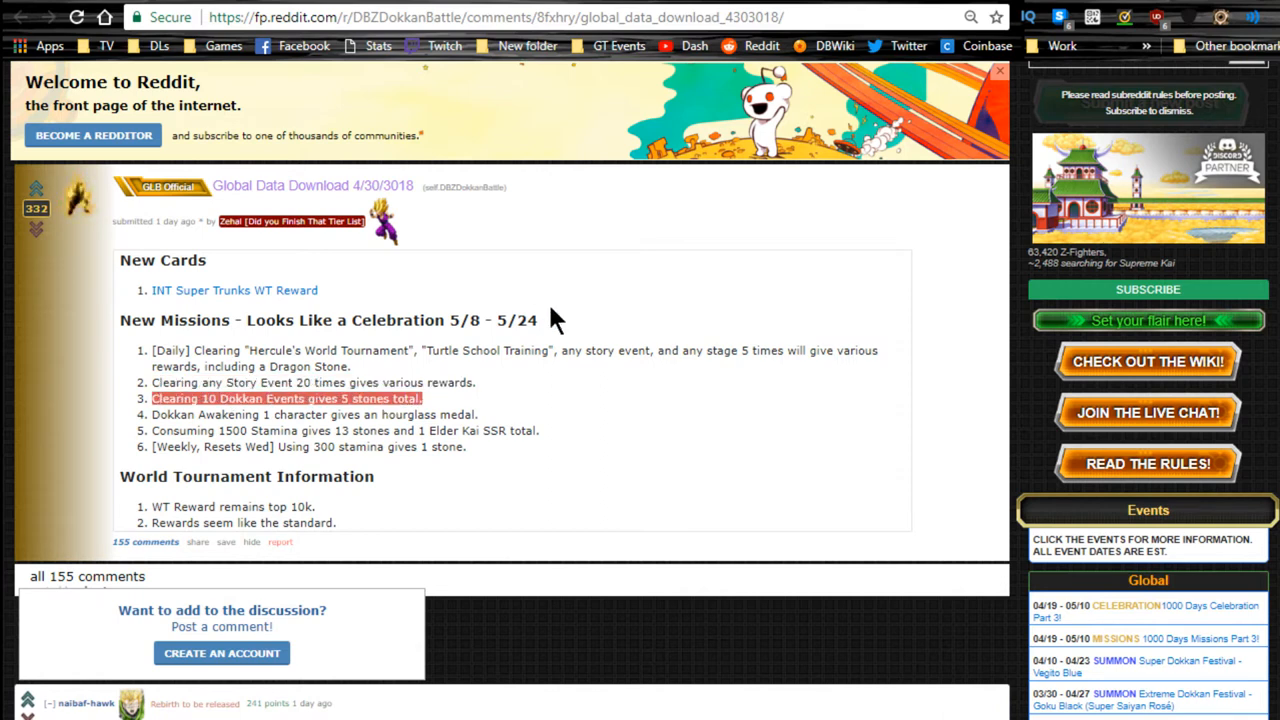
pyautogui.moveTo(612, 300)
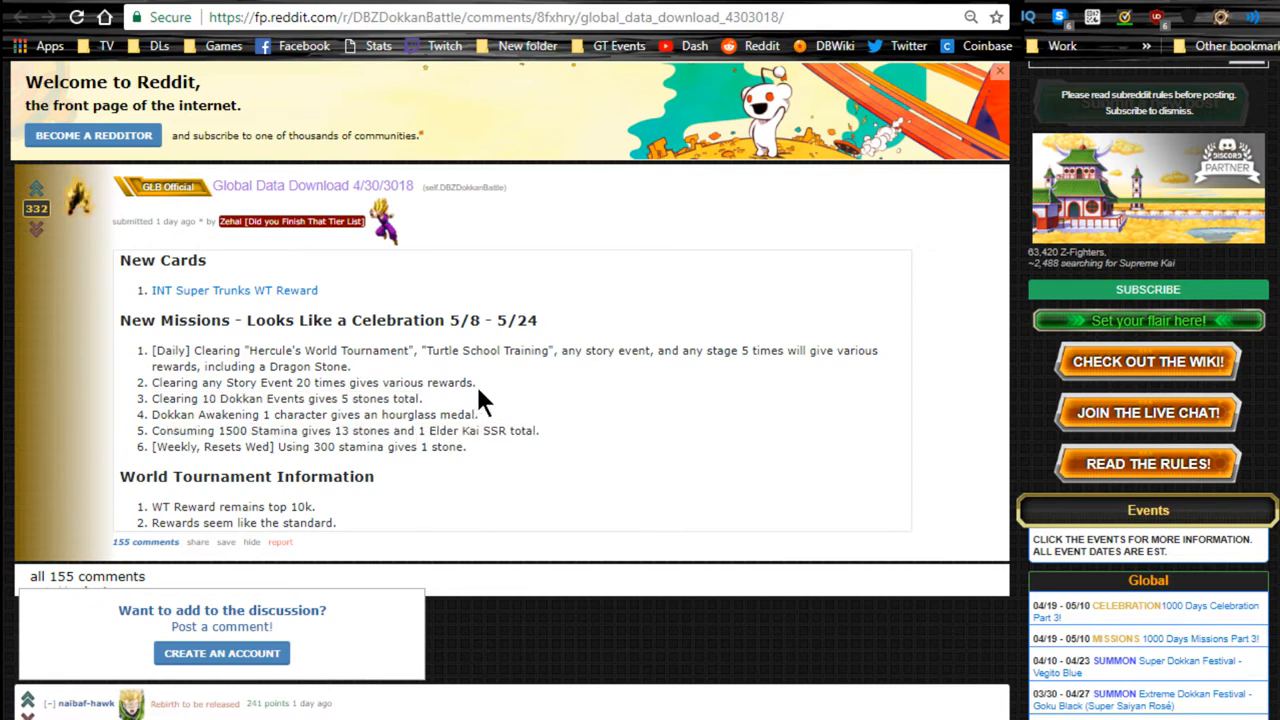
pyautogui.moveTo(128, 478)
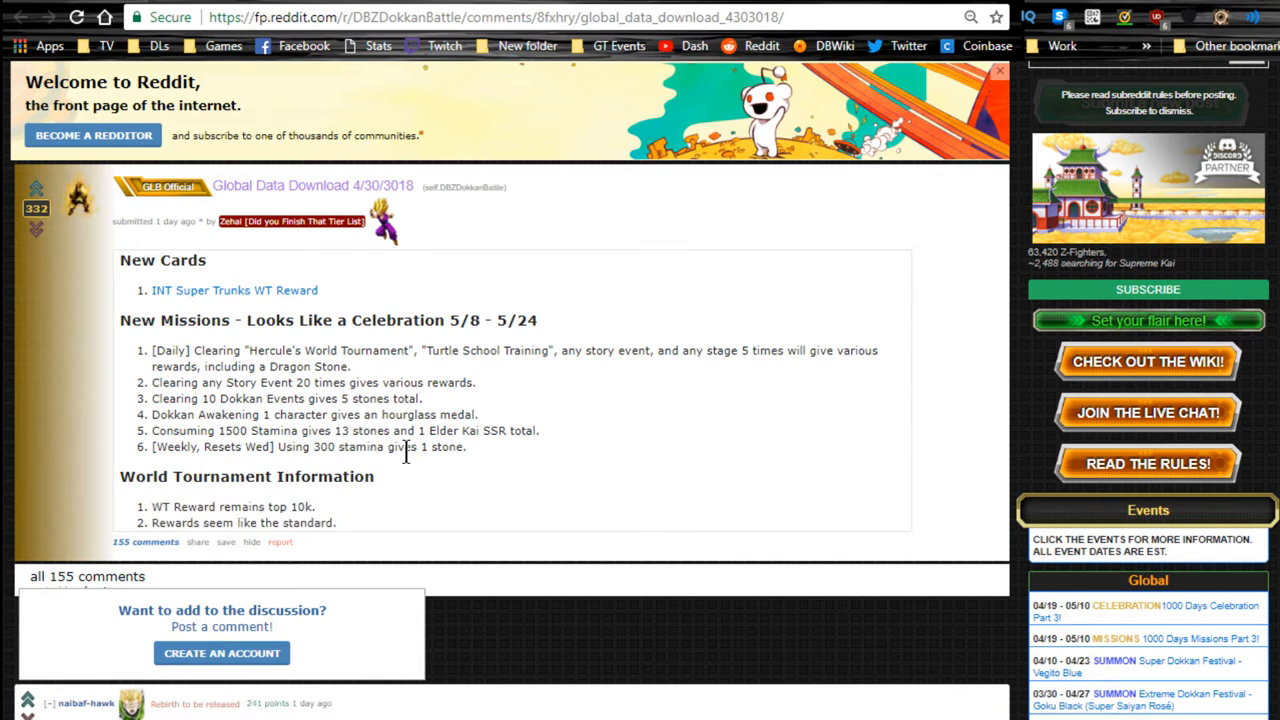
pyautogui.moveTo(504, 424)
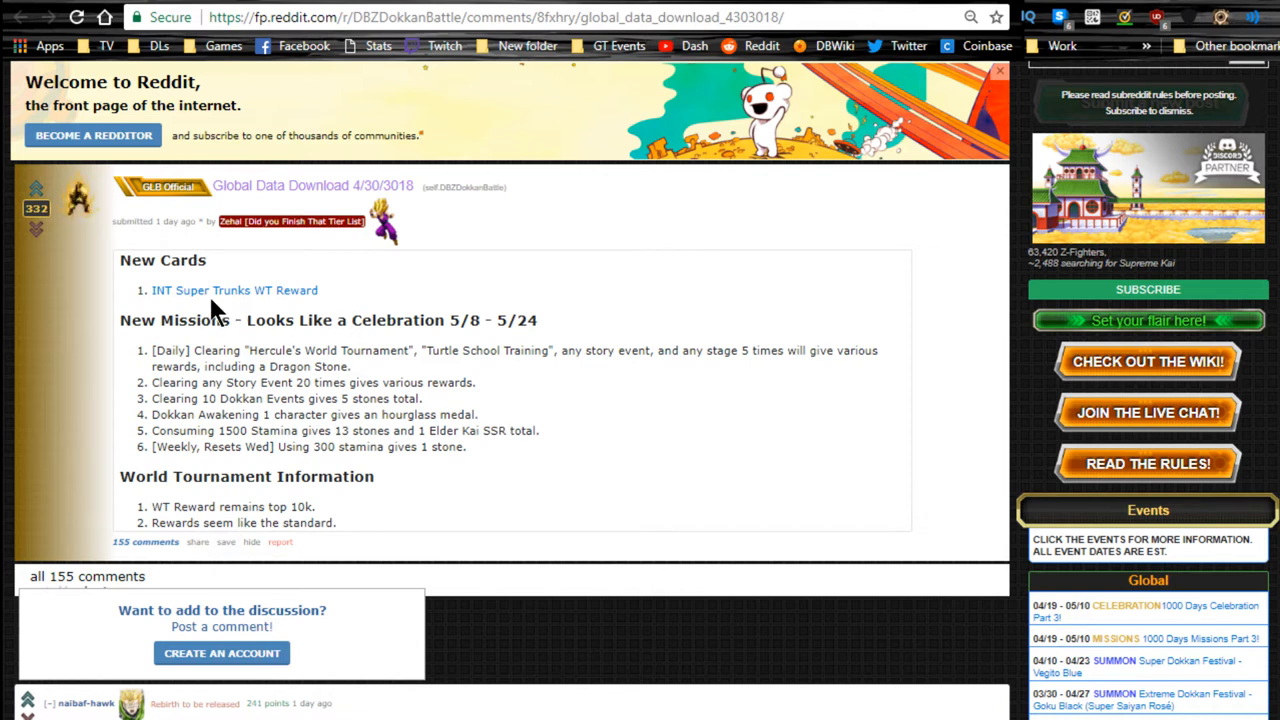
# View the INT Super Trunks WT Reward card, toggling its skills and link skills panel.
pyautogui.click(234, 290)
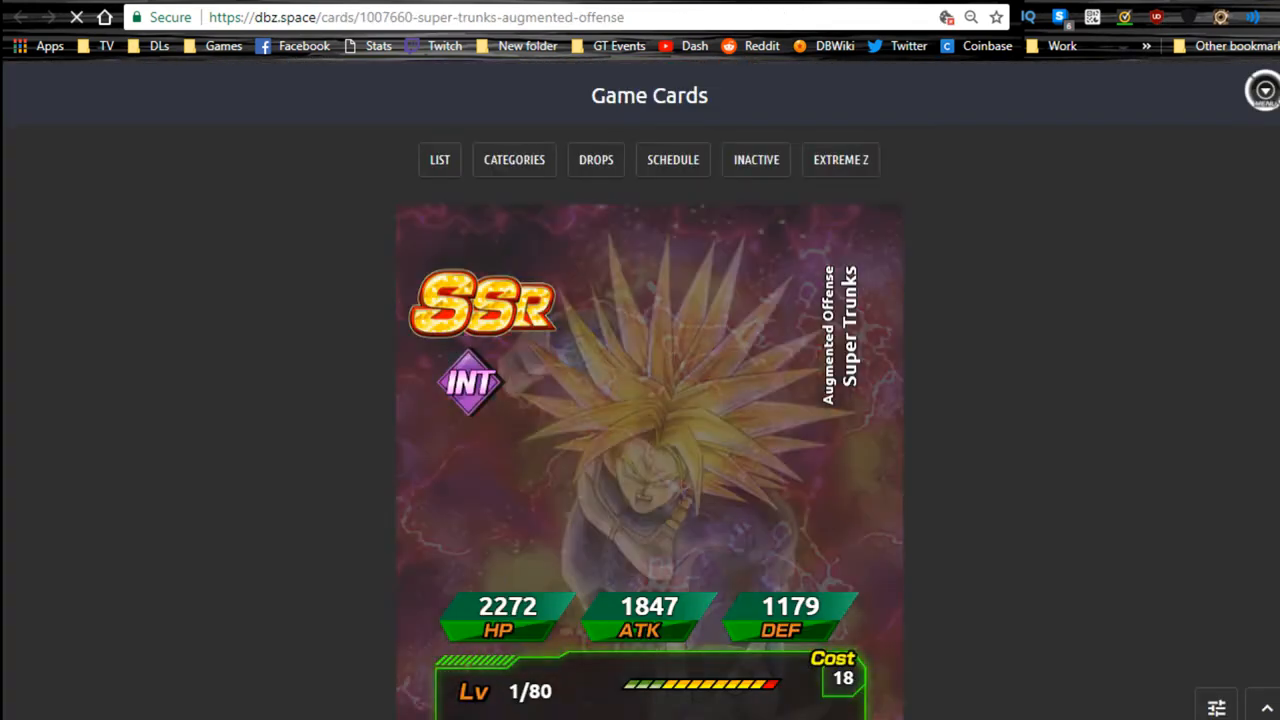
pyautogui.scroll(-3)
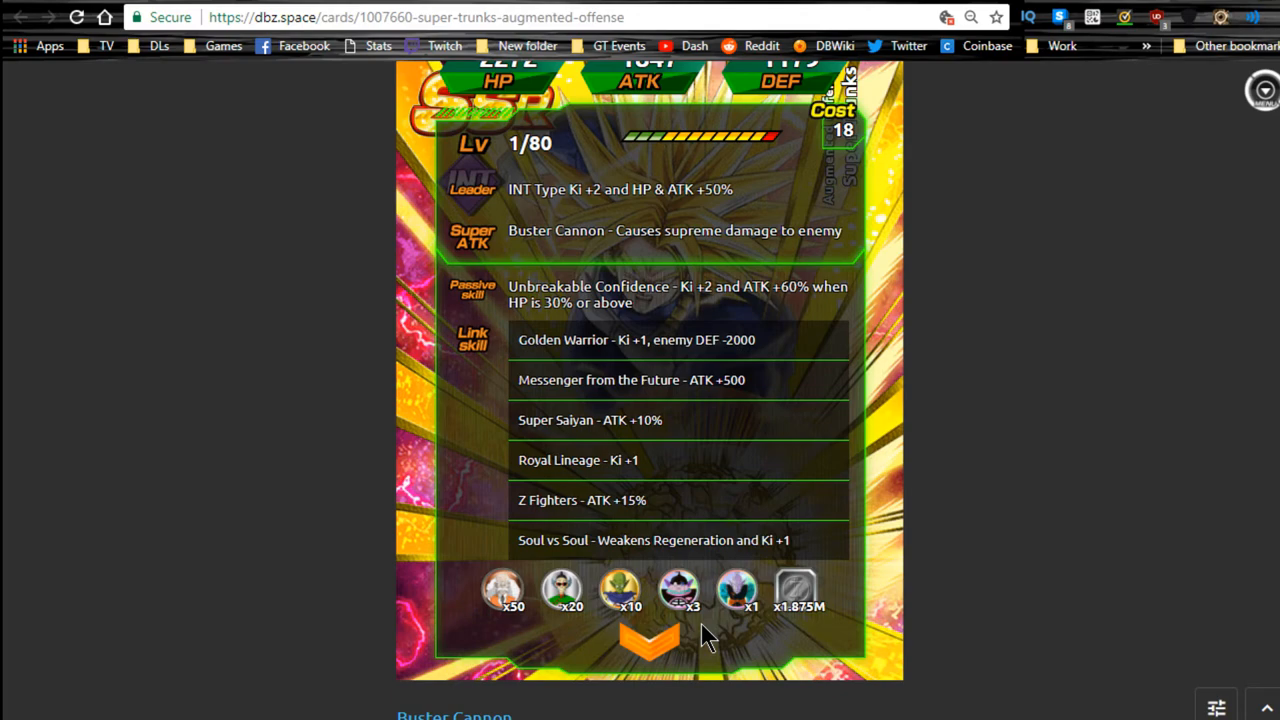
pyautogui.moveTo(712, 650)
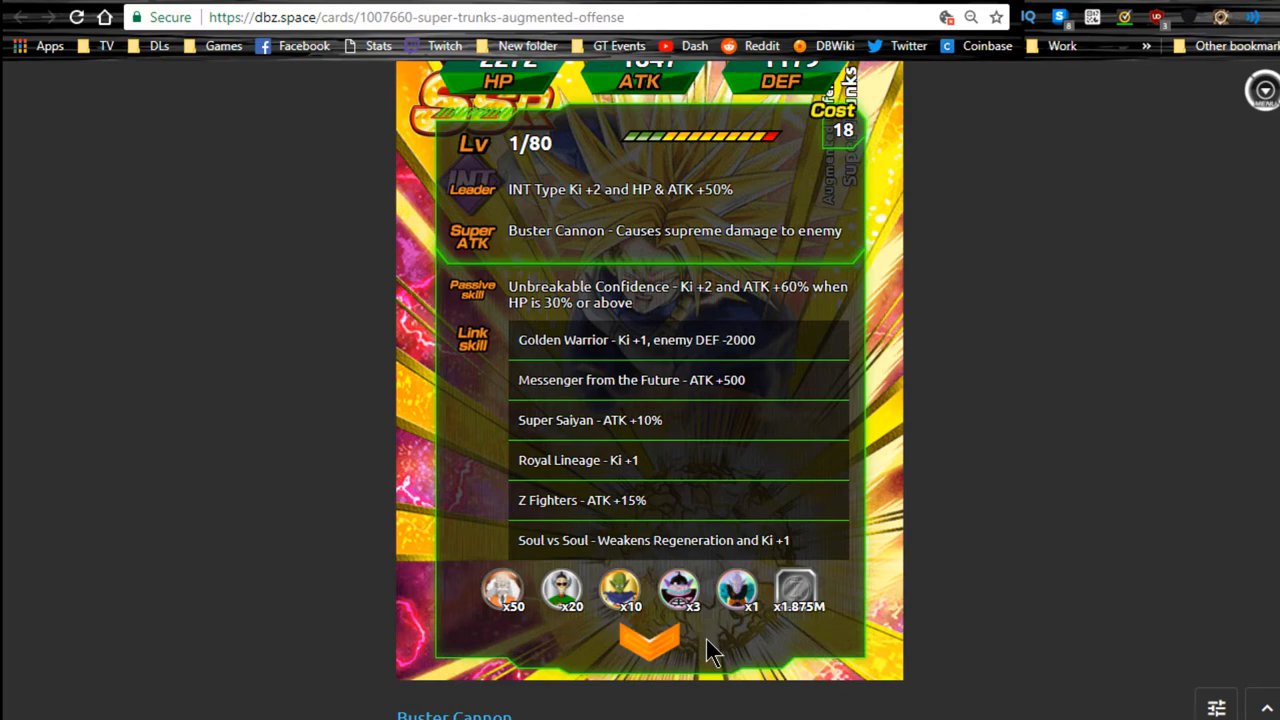
pyautogui.click(648, 644)
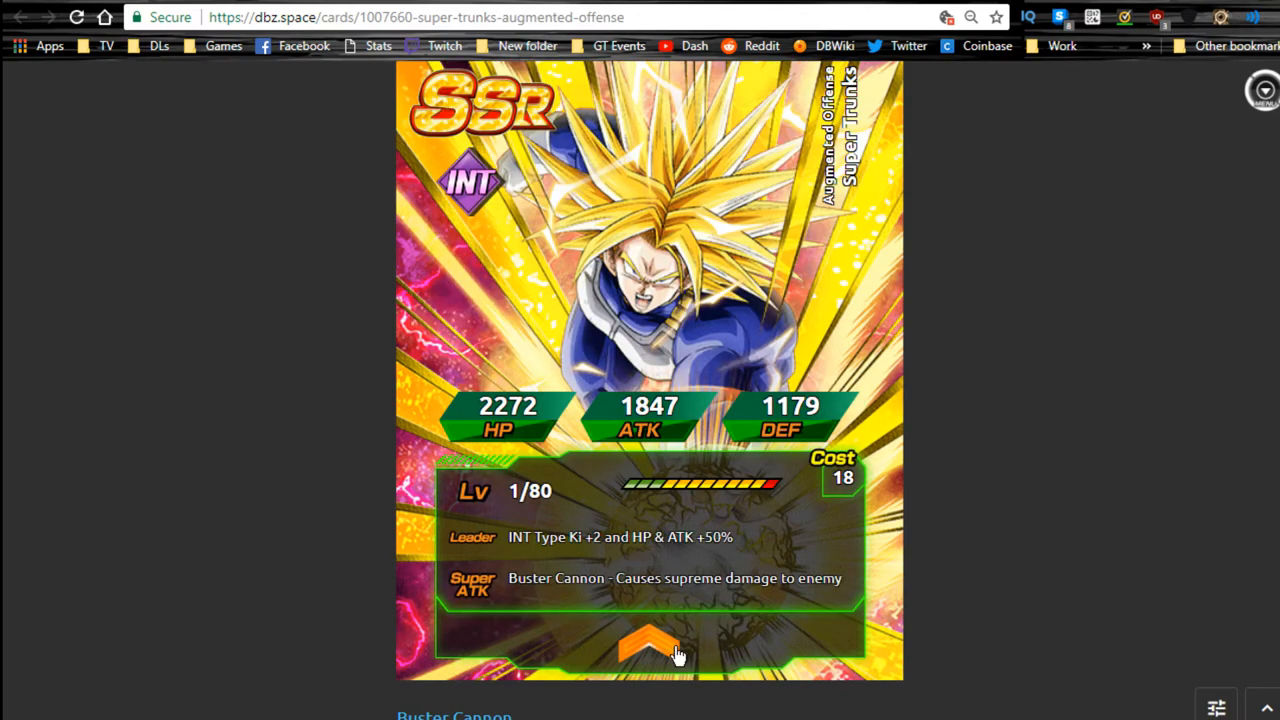
pyautogui.click(648, 648)
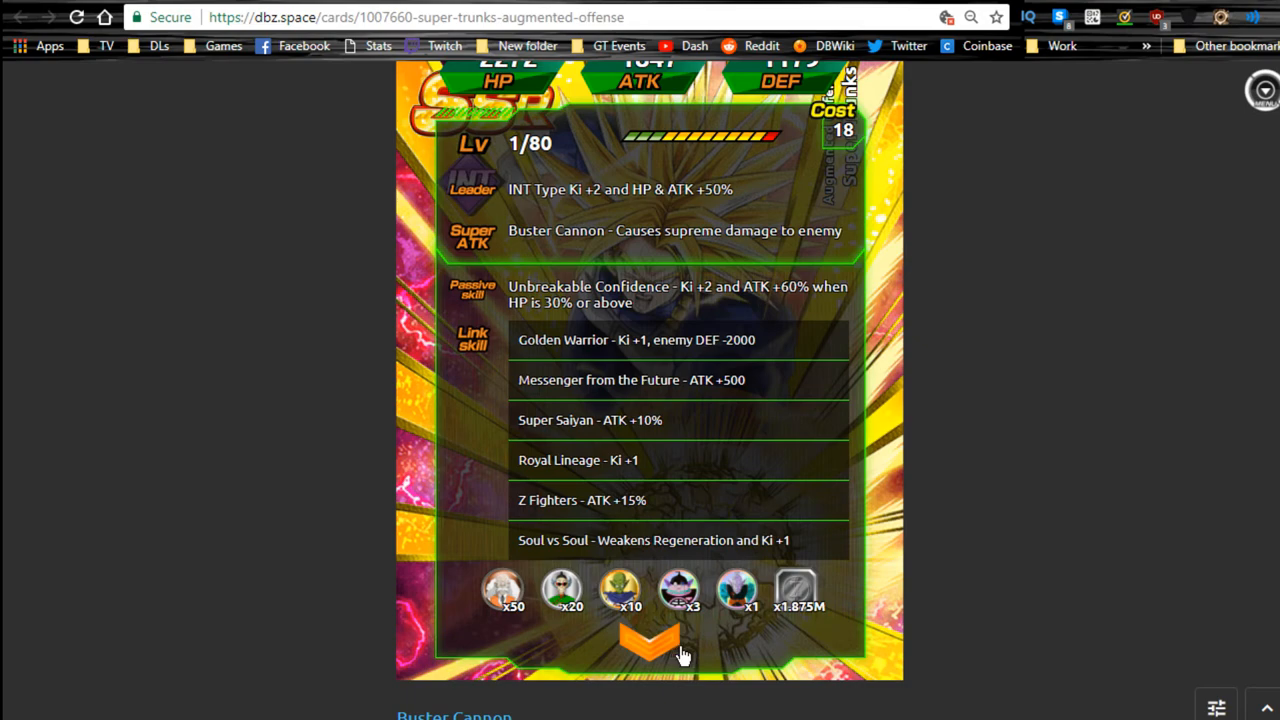
pyautogui.click(650, 644)
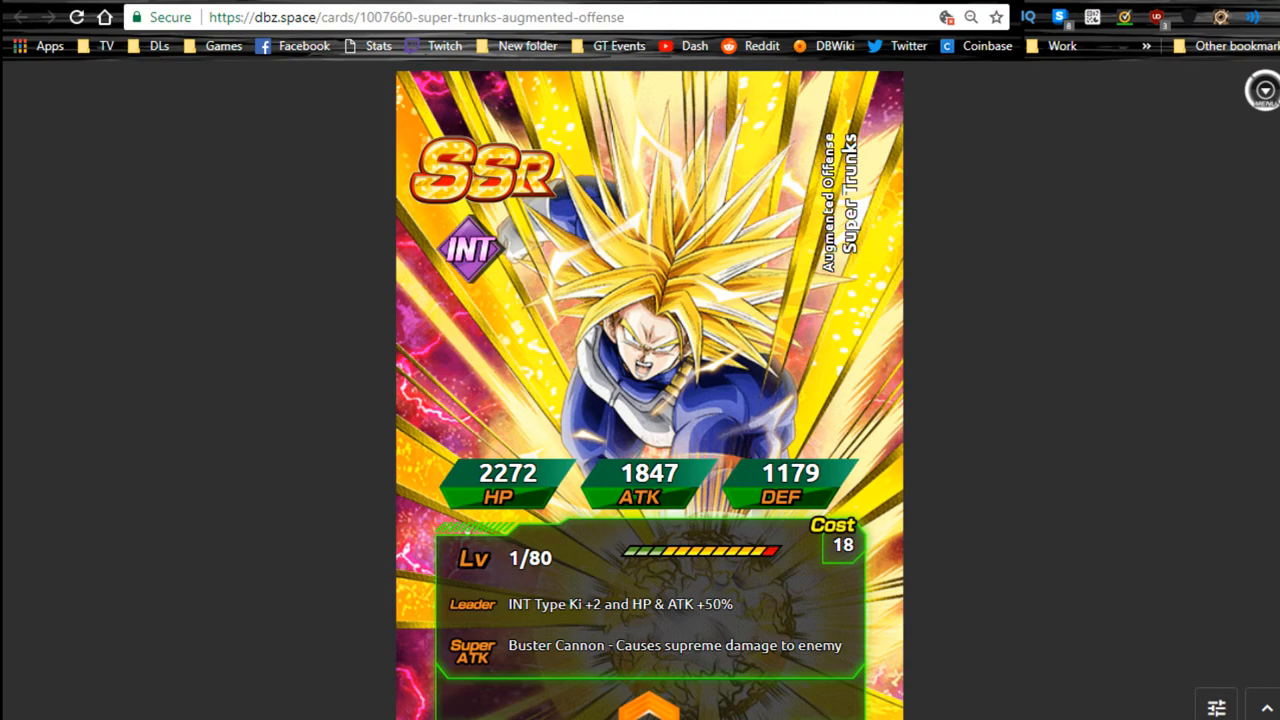
# Show the card schedule listing Super Trunks Augmented Offense first, dated 05/03/2018.
pyautogui.click(20, 16)
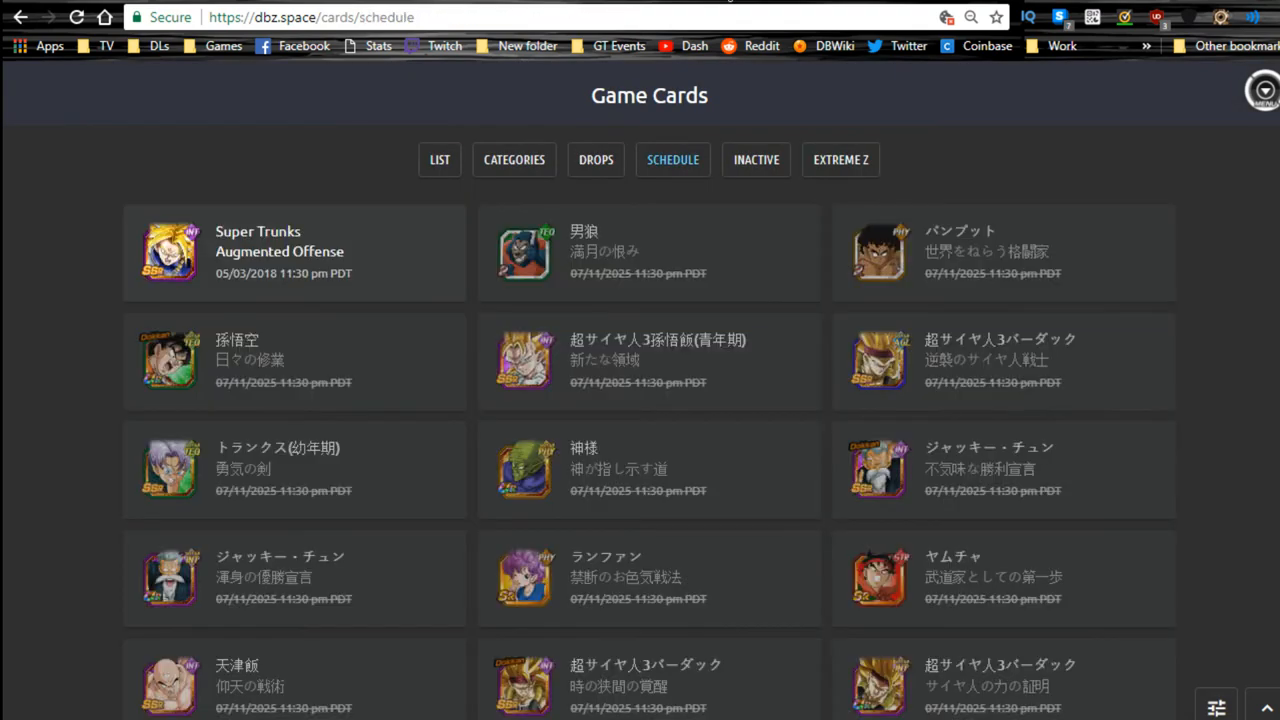
pyautogui.moveTo(756, 436)
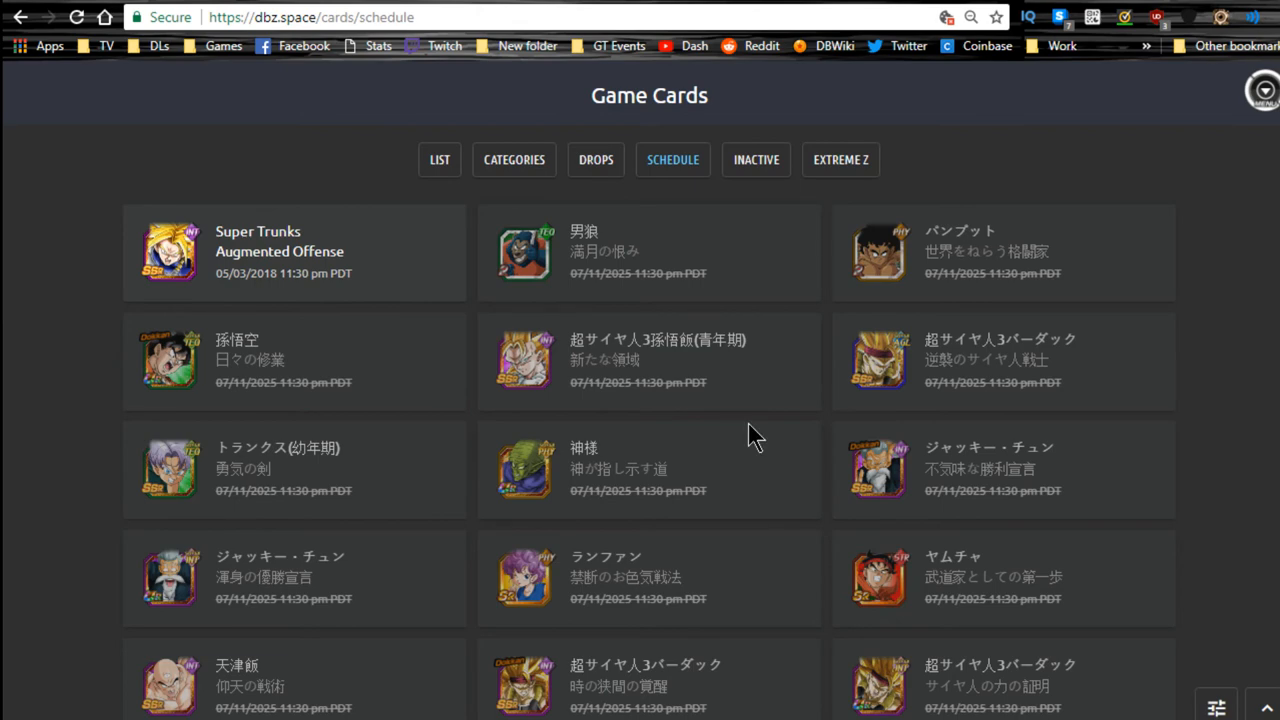
pyautogui.moveTo(436, 190)
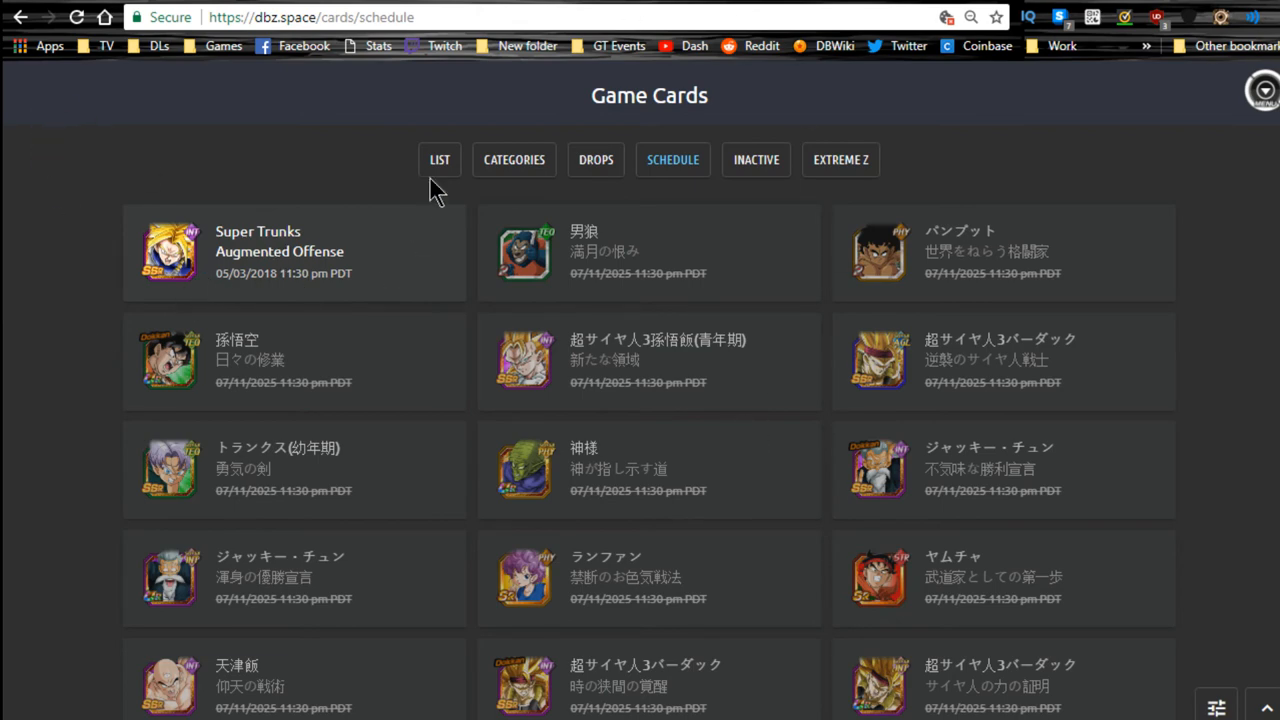